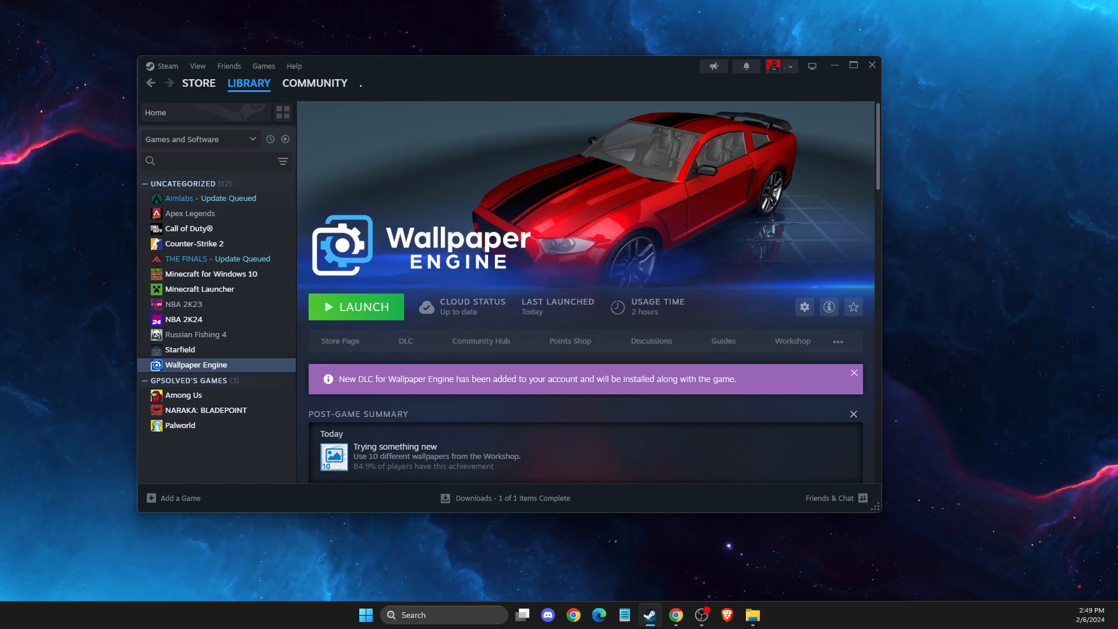
Verify integrity of Wallpaper Engine's 3406 installed files via Properties, then close Steam.
click(249, 83)
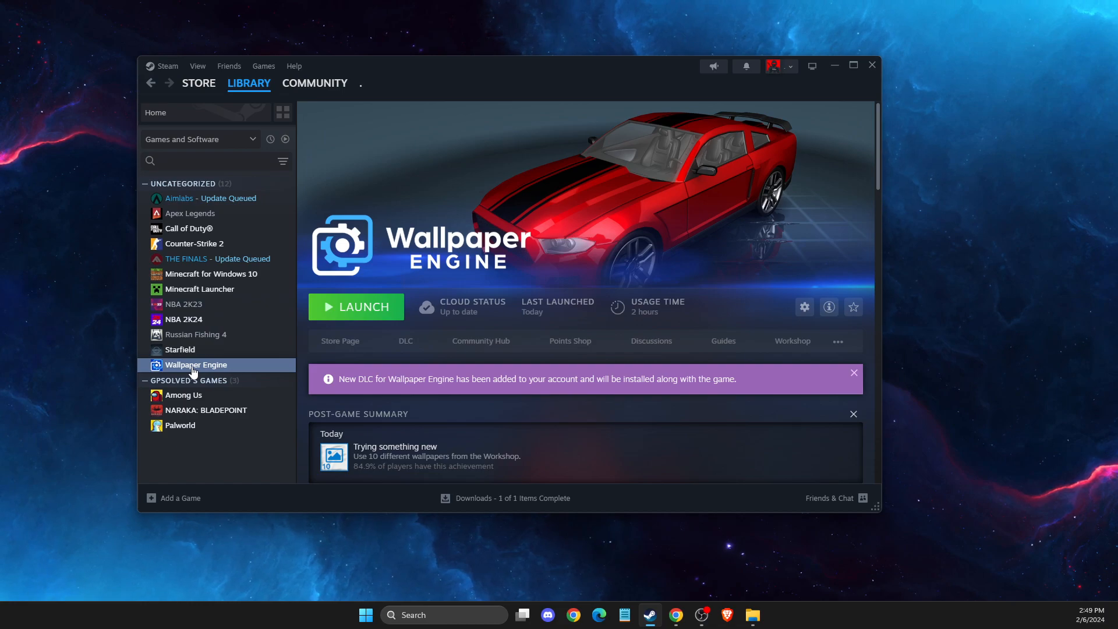
mouse_move(206, 142)
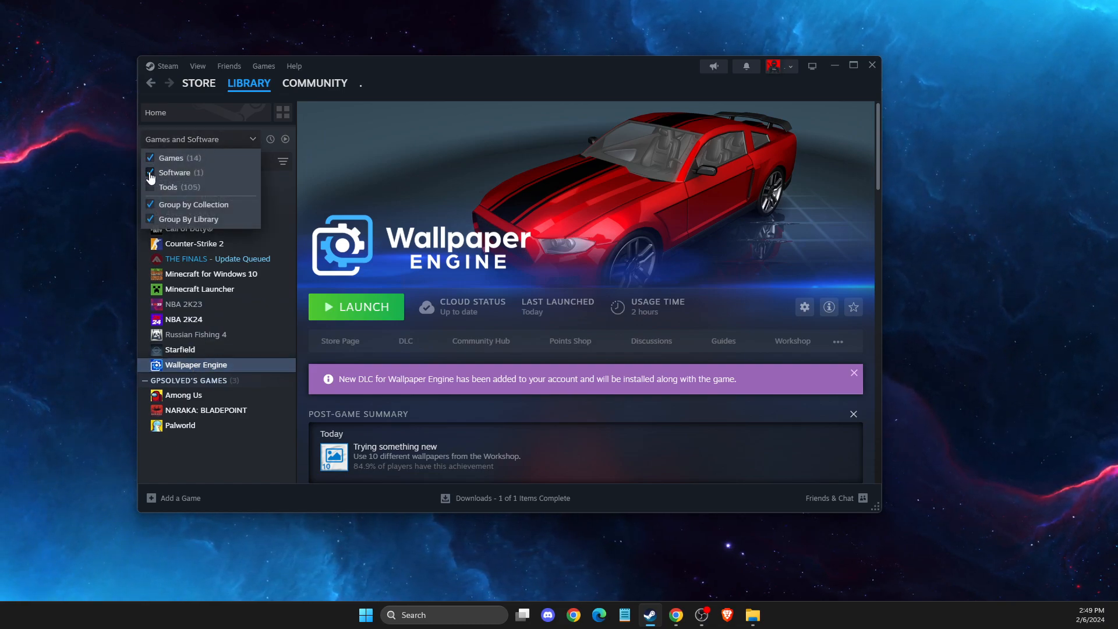
right_click(196, 364)
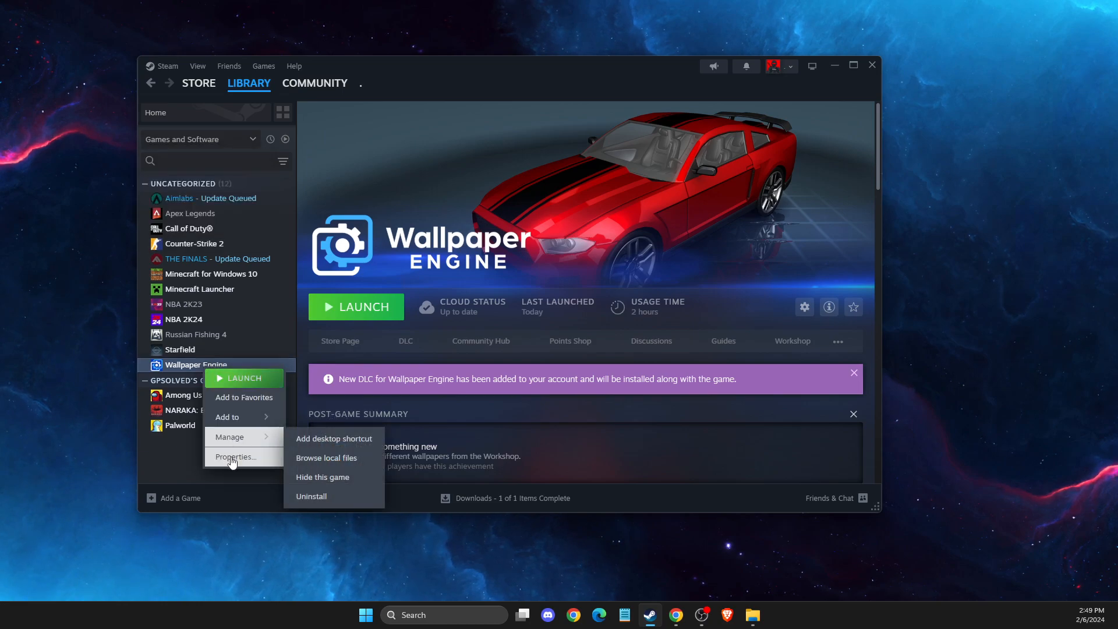
click(236, 456)
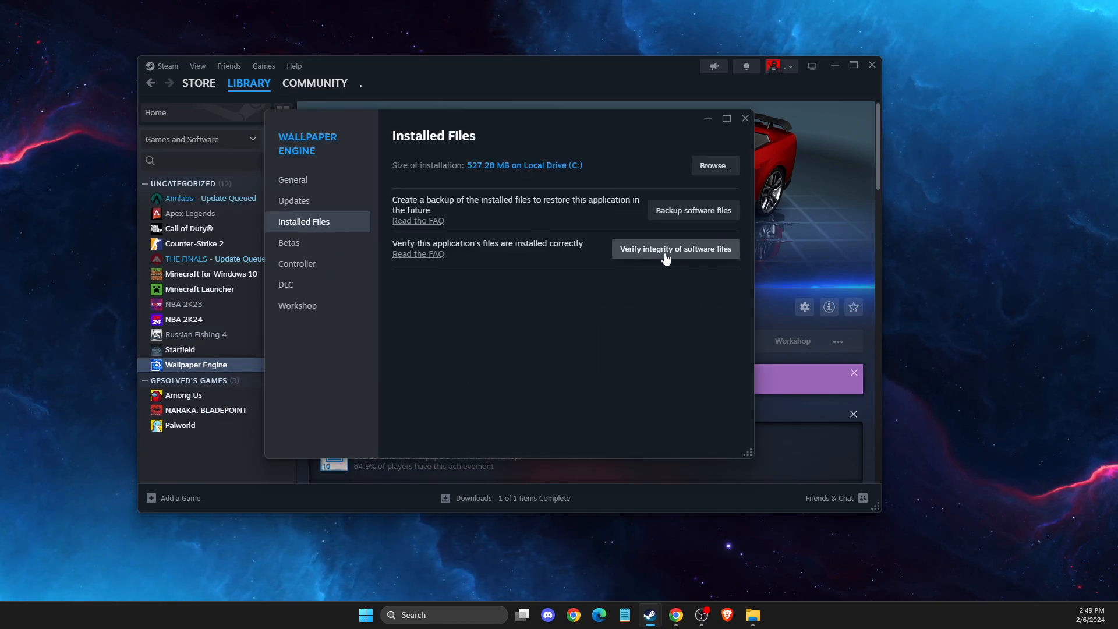
click(674, 248)
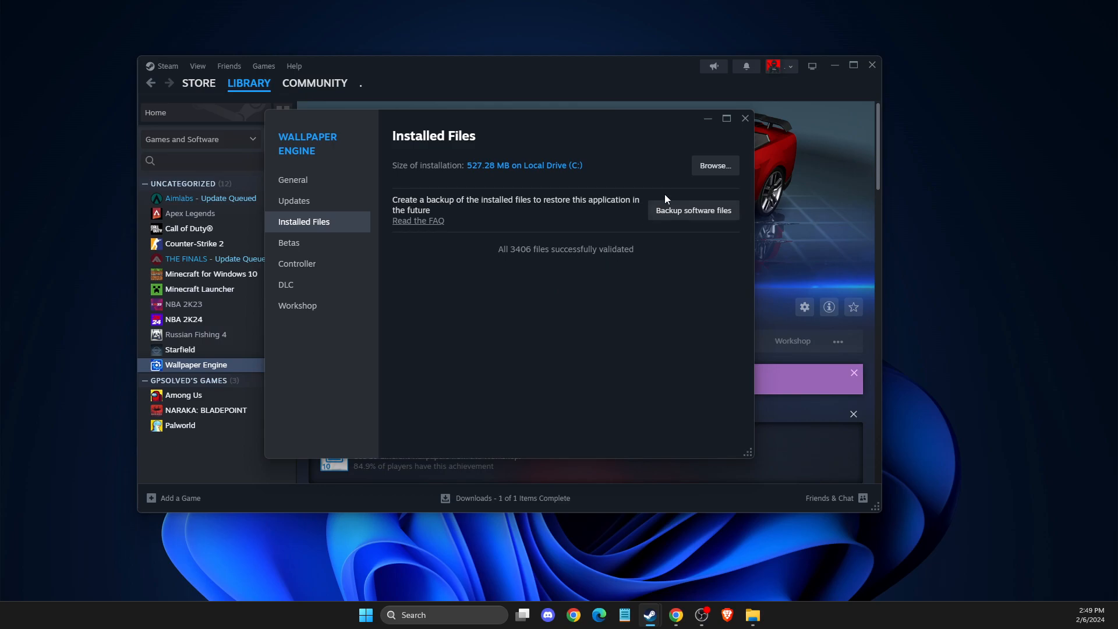
click(746, 118)
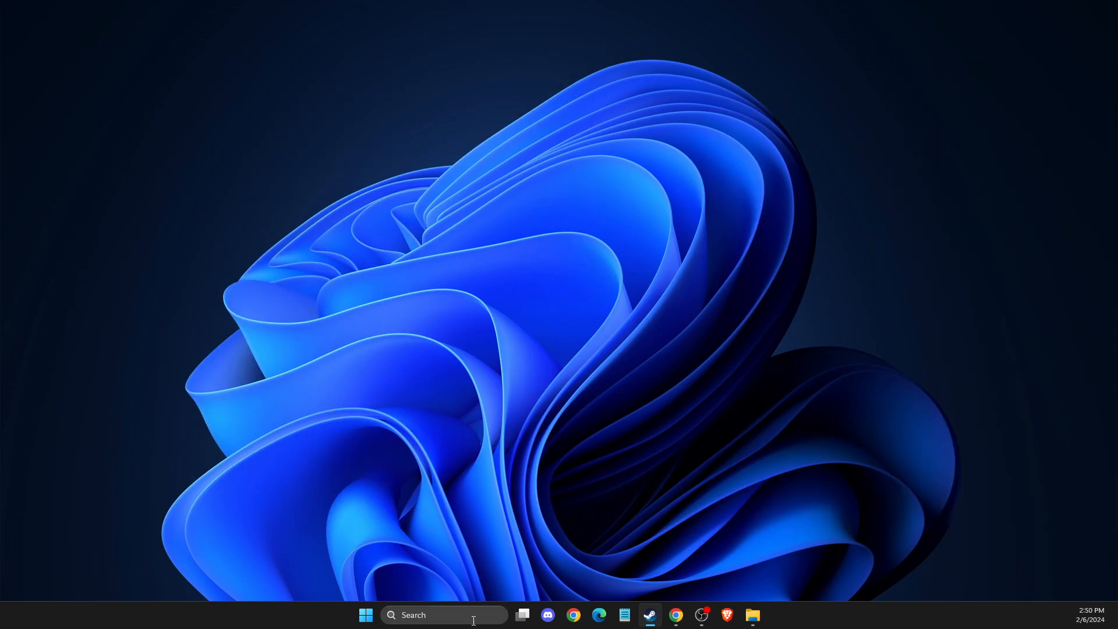
mouse_move(447, 273)
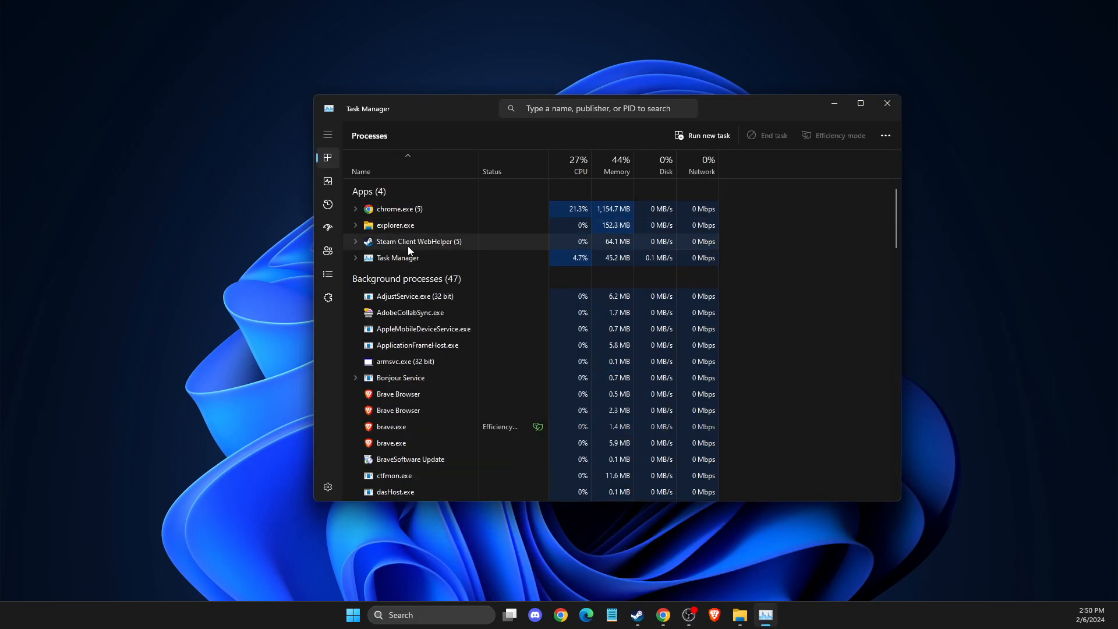
End the Steam Client WebHelper process in Task Manager.
right_click(419, 241)
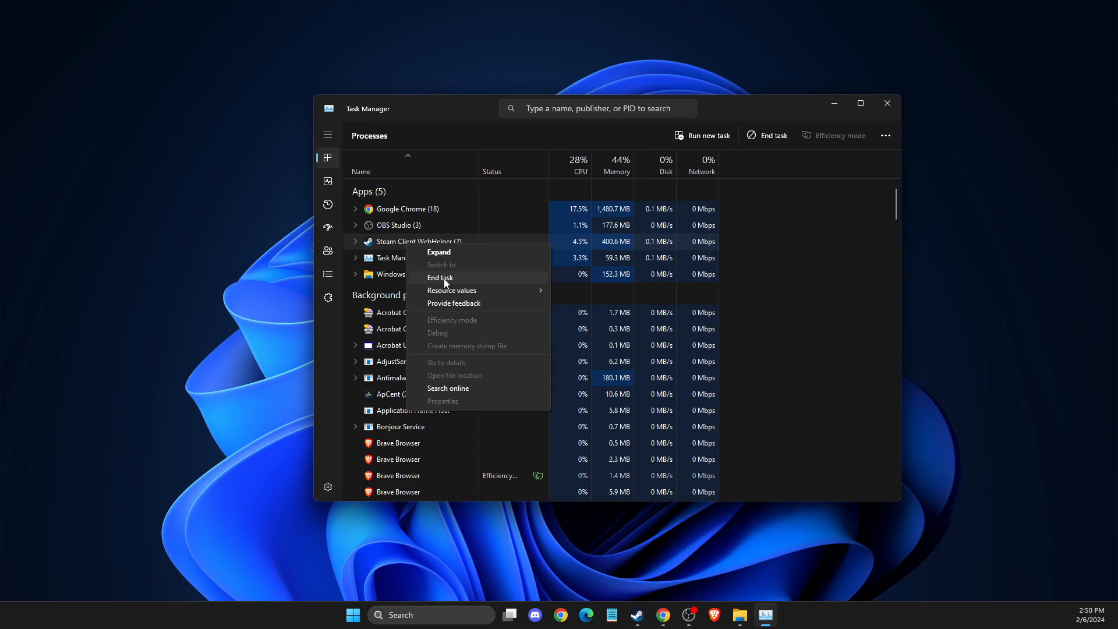
click(440, 277)
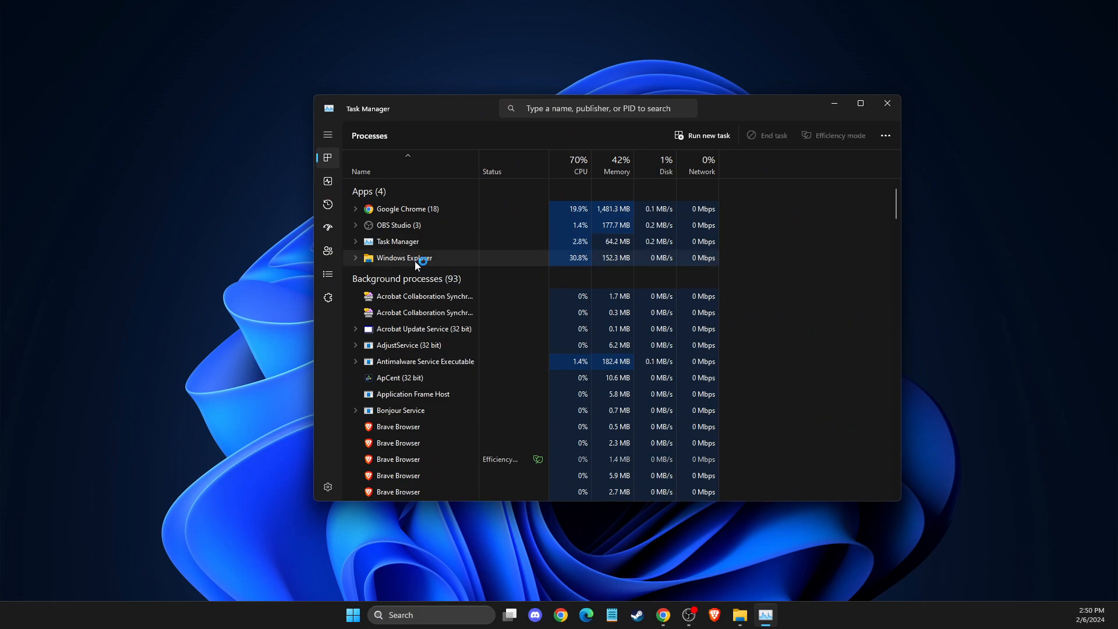
scroll(down, 3)
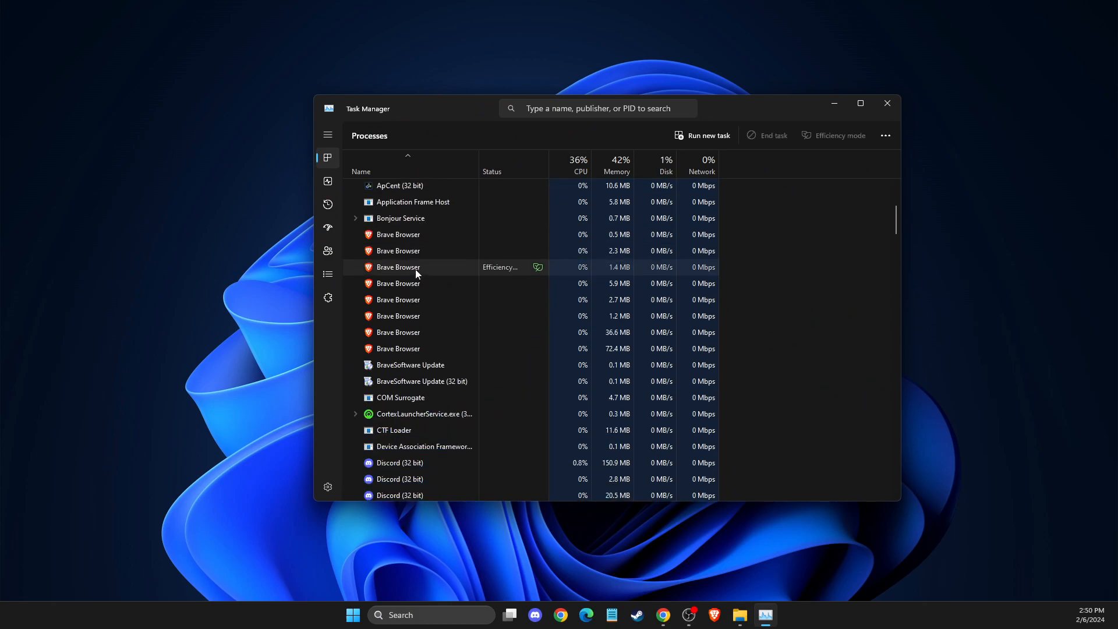
Search processes for 'wallpaper', confirm none remain, clear the filter and close Task Manager.
text(WA)
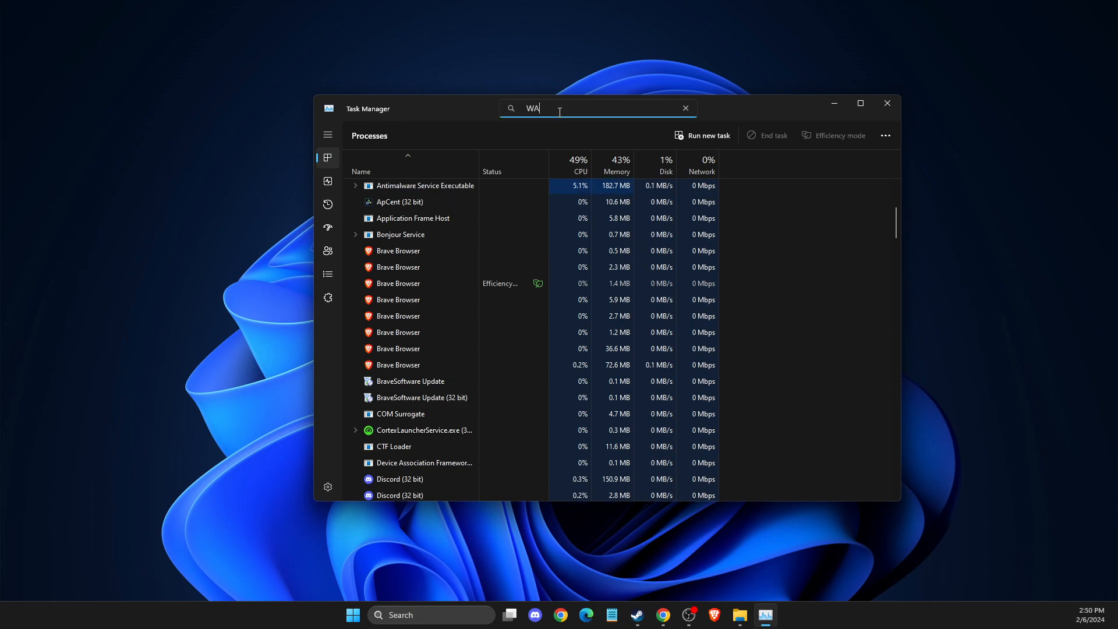
text(LL)
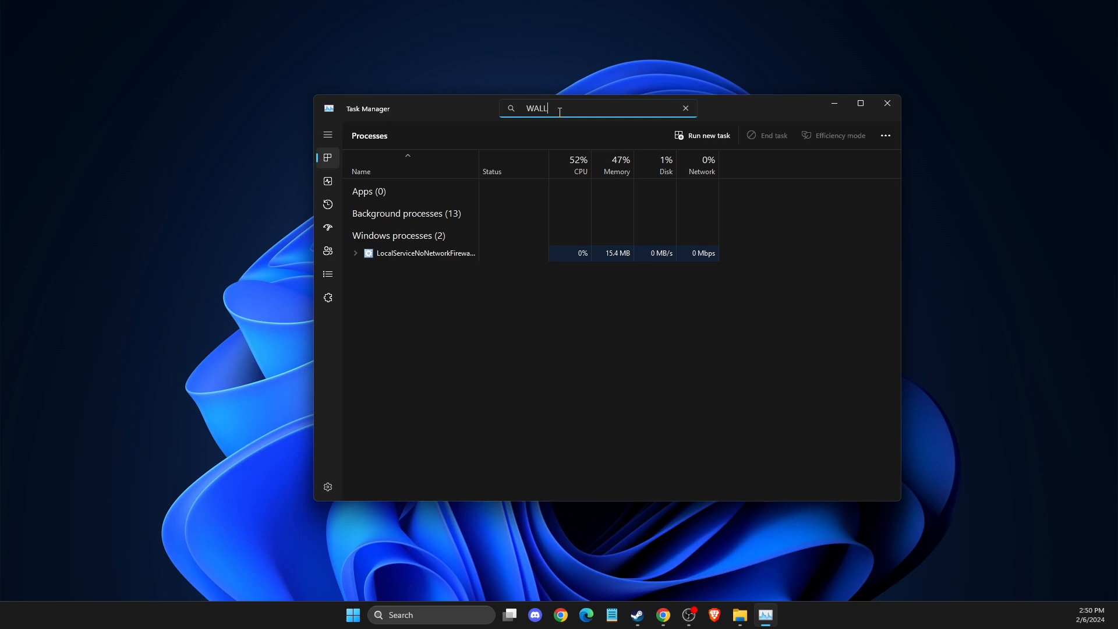
text(PAPE)
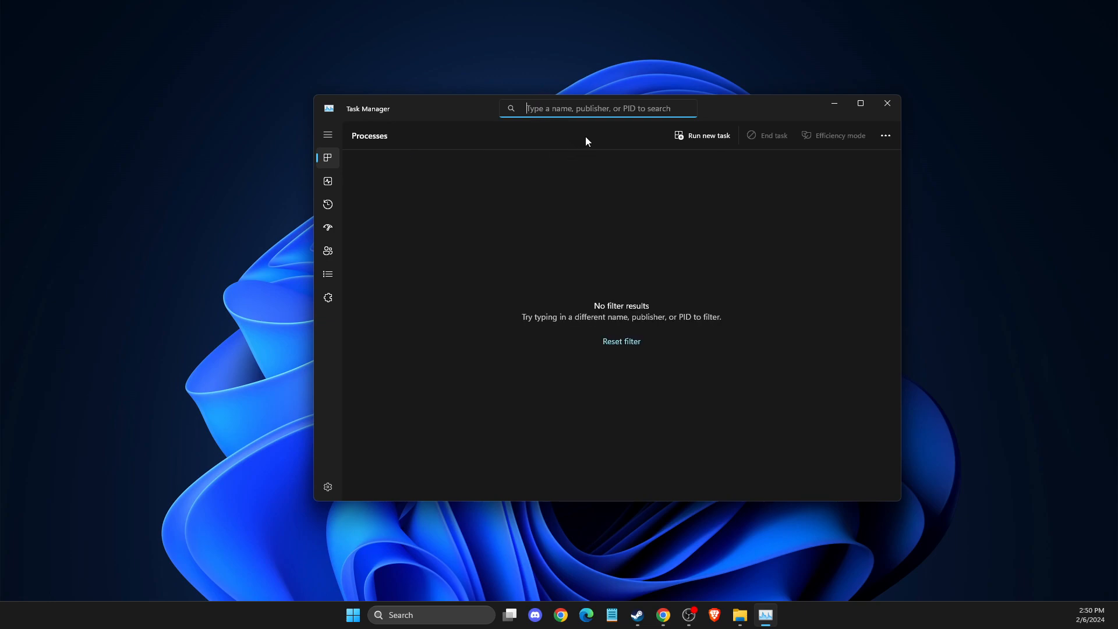
click(620, 342)
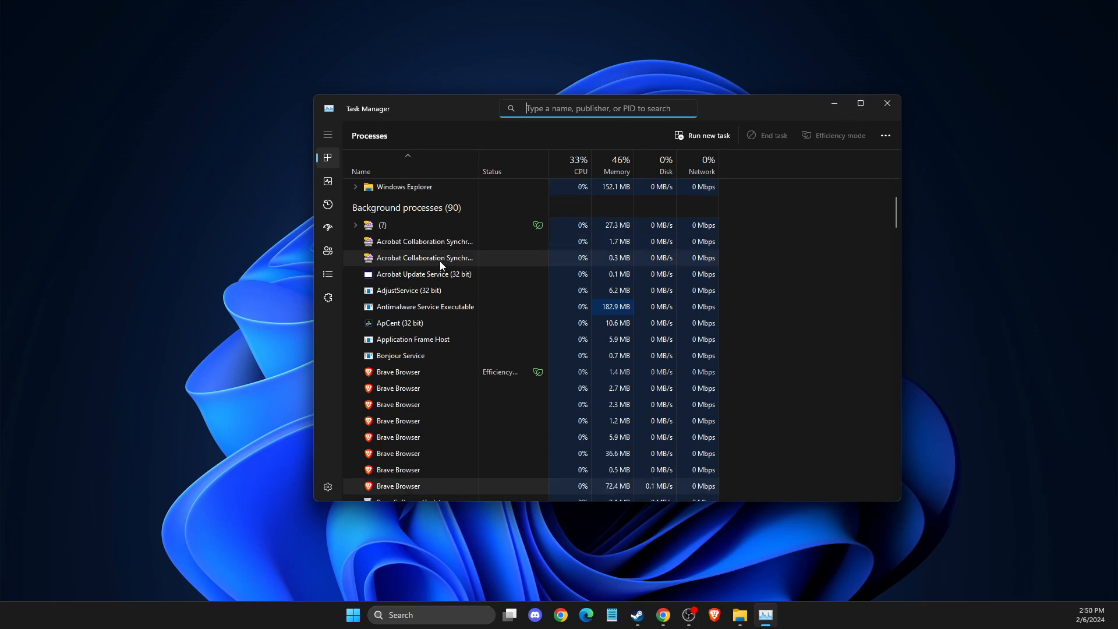
scroll(down, 3)
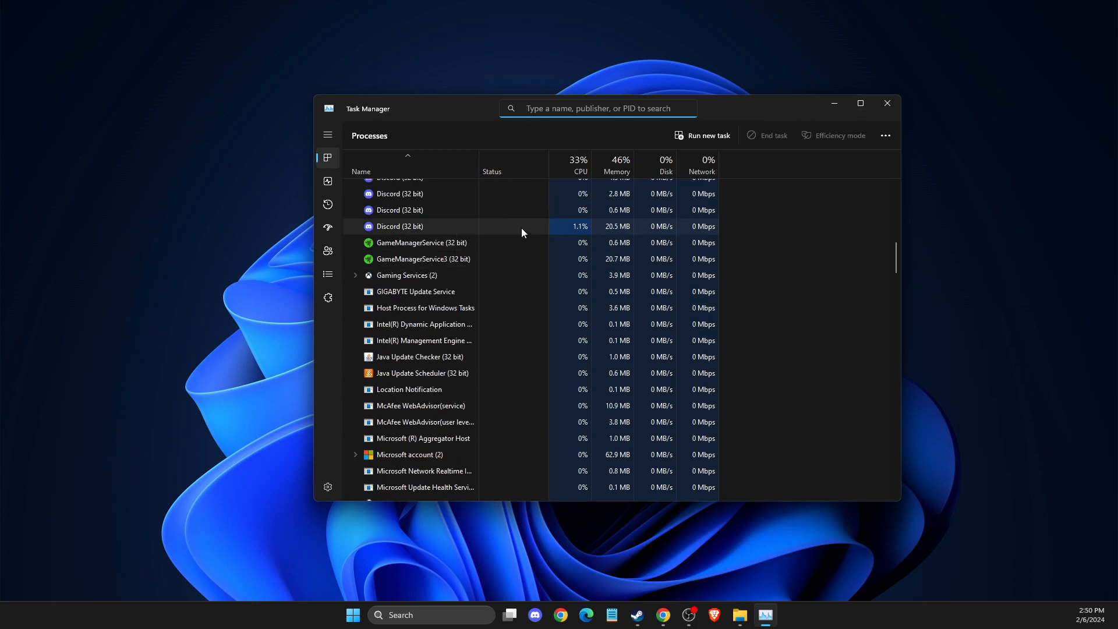
click(887, 103)
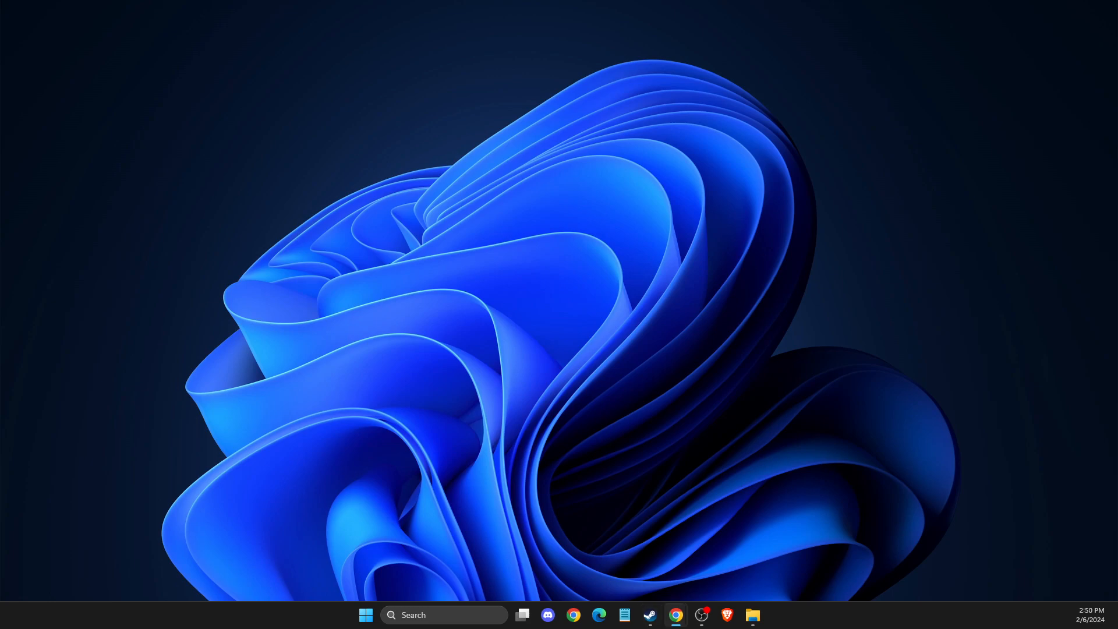
Relaunch the Steam client from the taskbar and go to the Library.
click(648, 615)
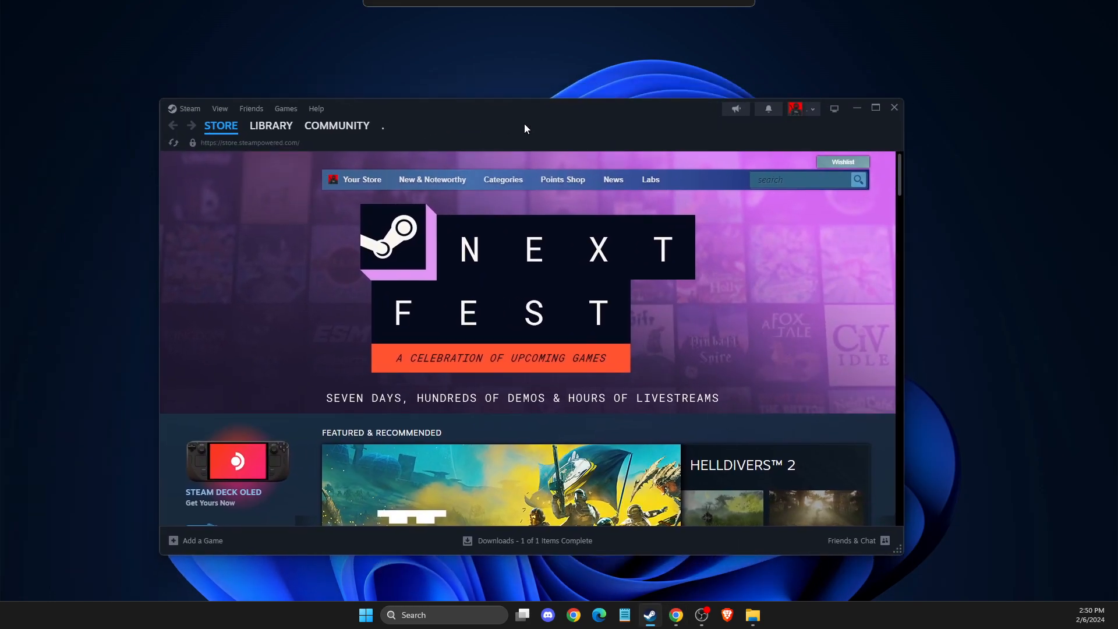
click(272, 124)
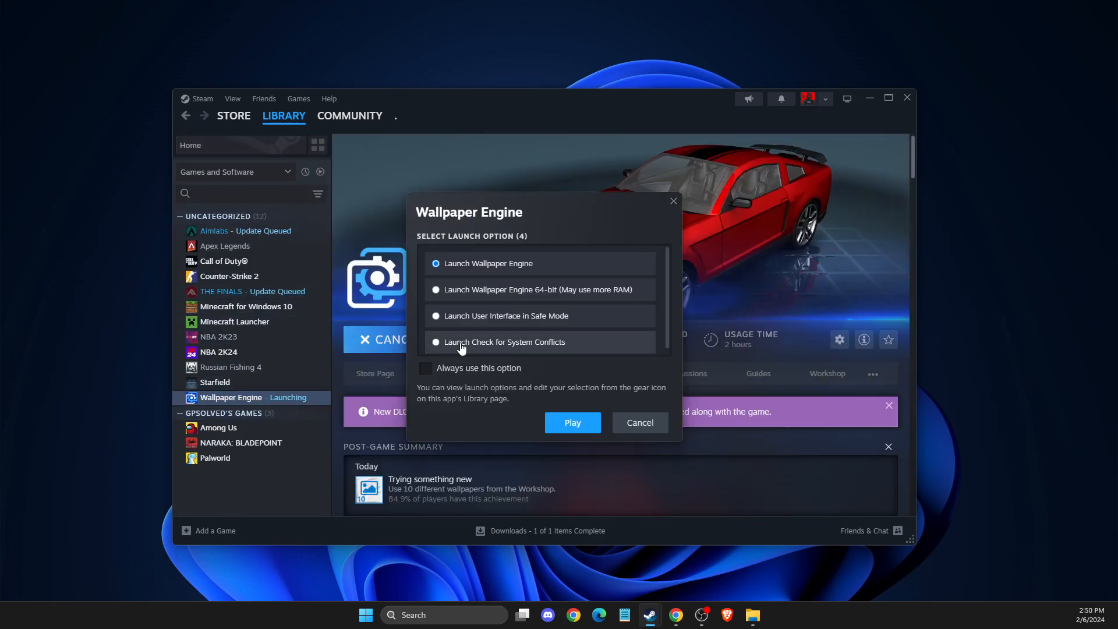
Launch Wallpaper Engine with the standard launch option so its updater begins setup.
click(572, 421)
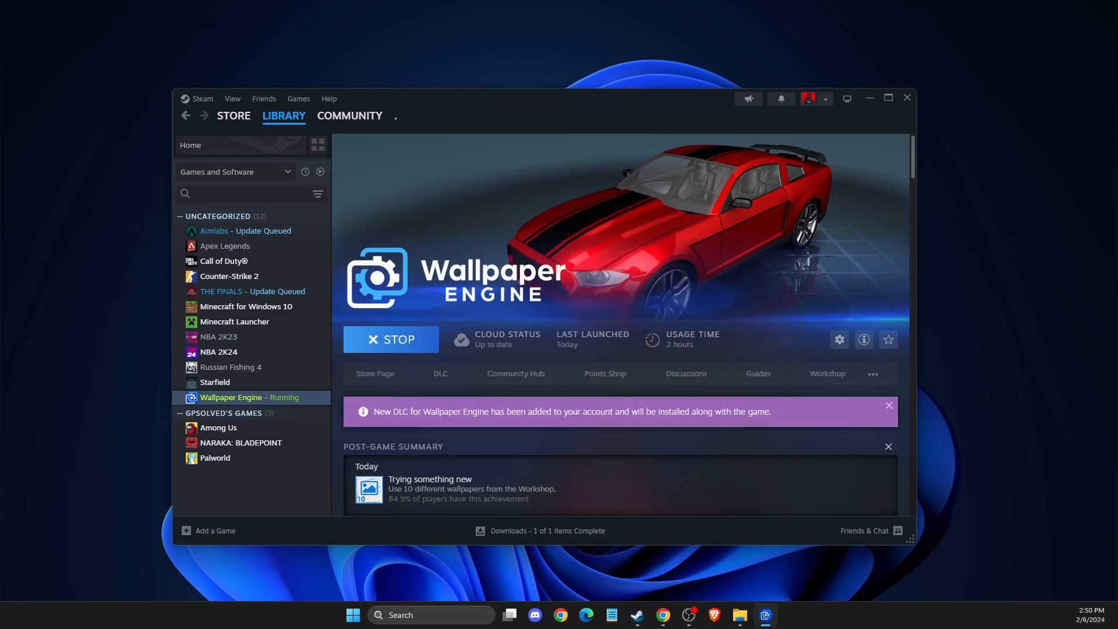
click(391, 339)
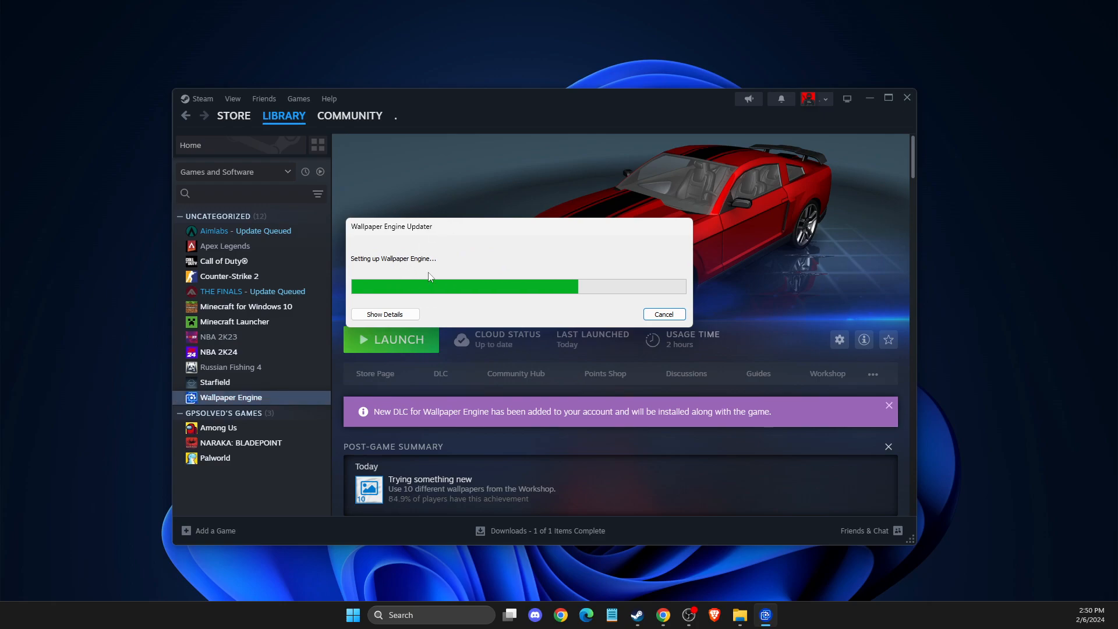
mouse_move(526, 277)
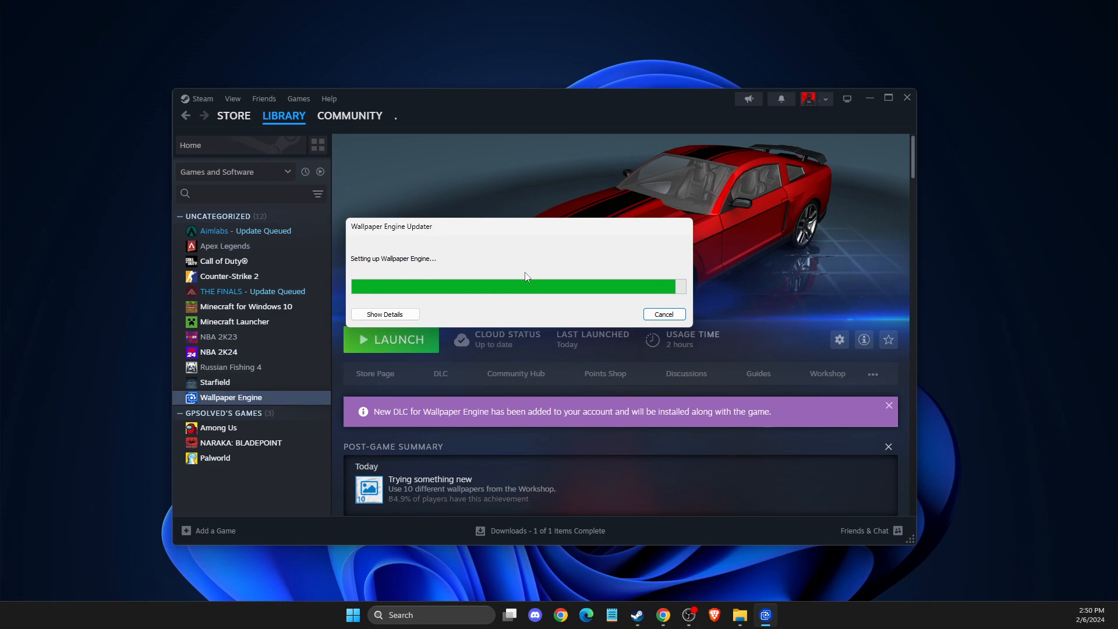